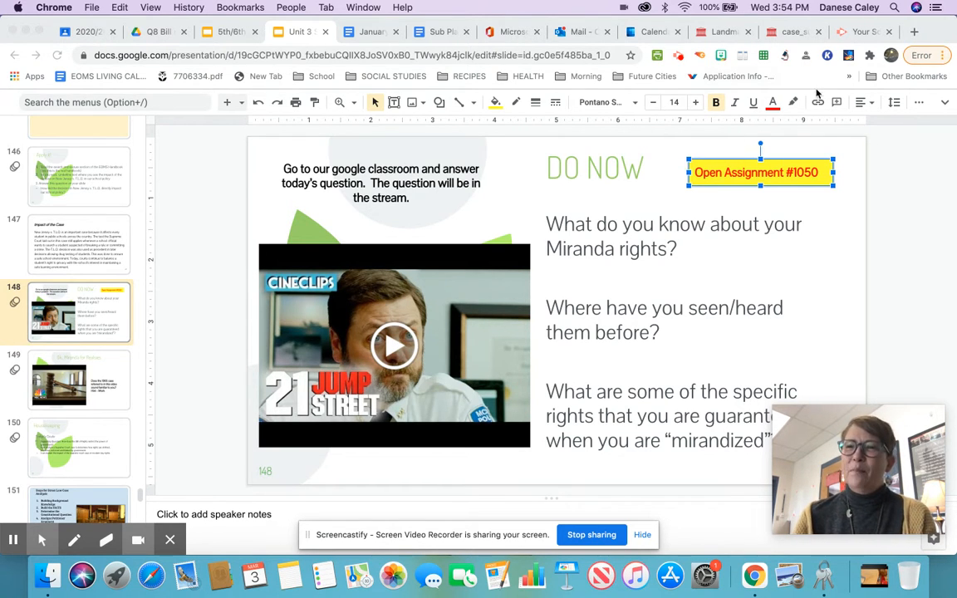
pyautogui.moveTo(897, 146)
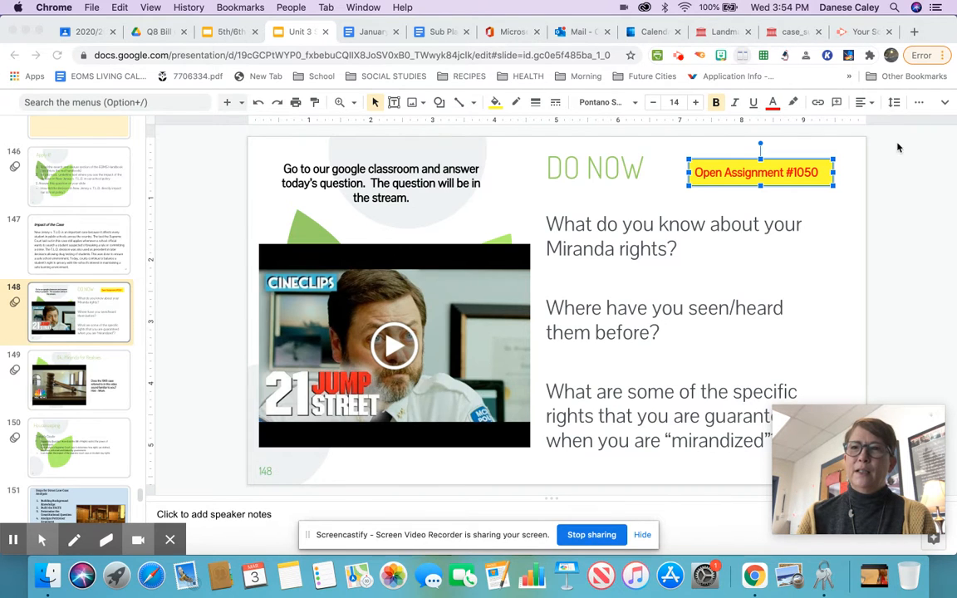
# Restore the full editor view of the Do Now slide with title and menus visible.
pyautogui.click(78, 242)
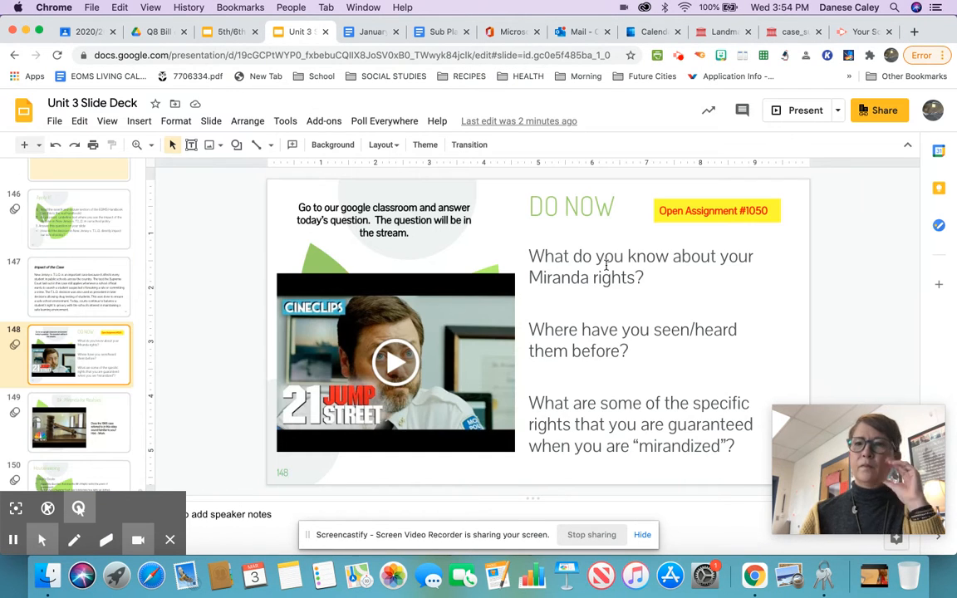
pyautogui.moveTo(805, 110)
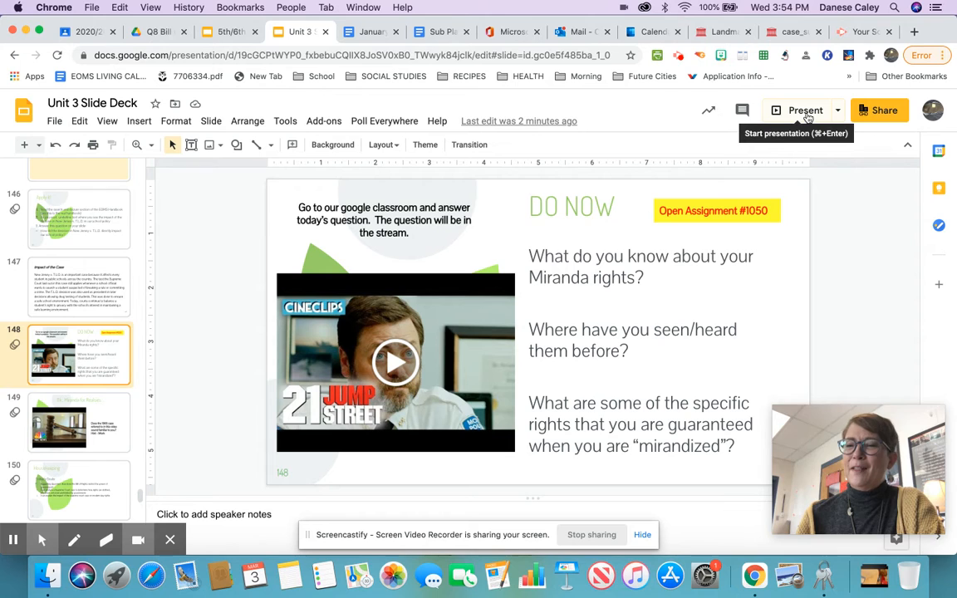
# Present the deck from the Do Now slide and play the 21 Jump Street clip.
pyautogui.click(804, 110)
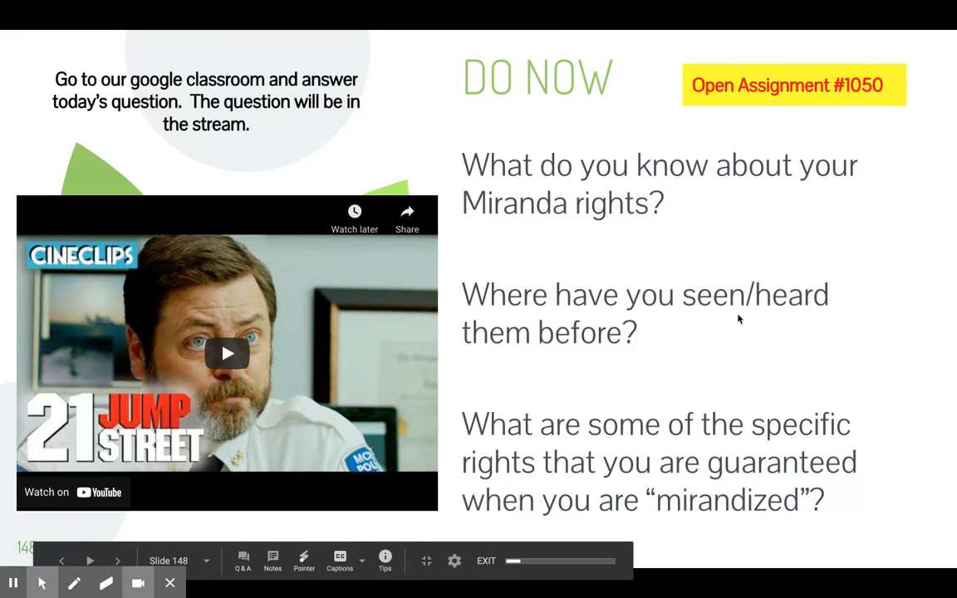
pyautogui.moveTo(226, 354)
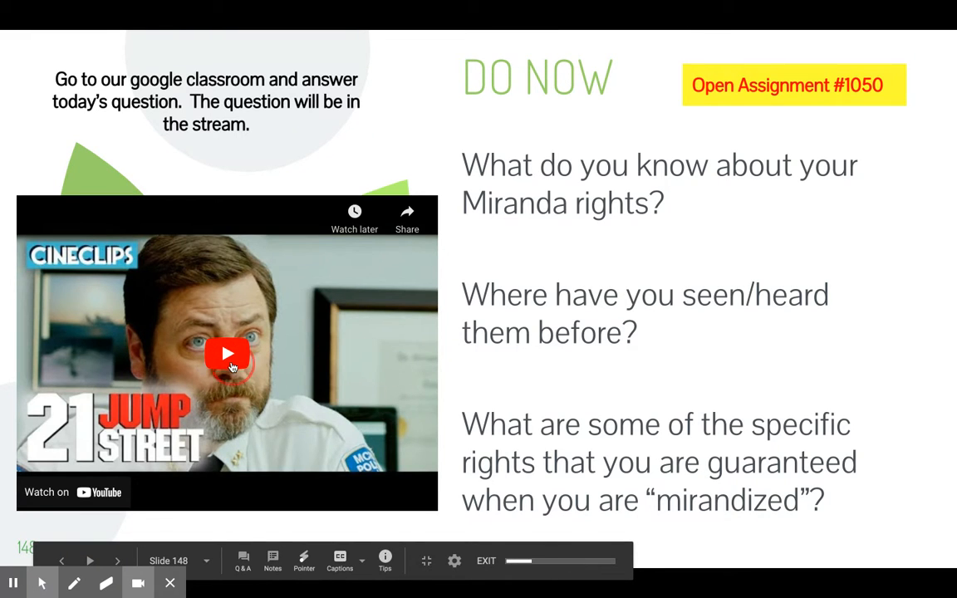
pyautogui.click(226, 352)
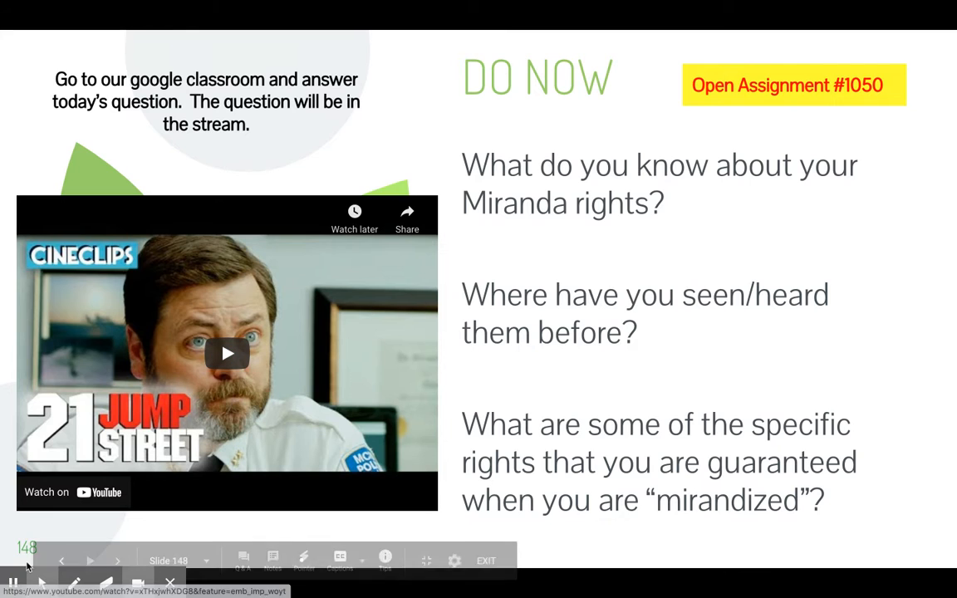
# Play the 21 Jump Street clip, then advance to the Ok.. Miranda for Realsies slide.
pyautogui.click(13, 581)
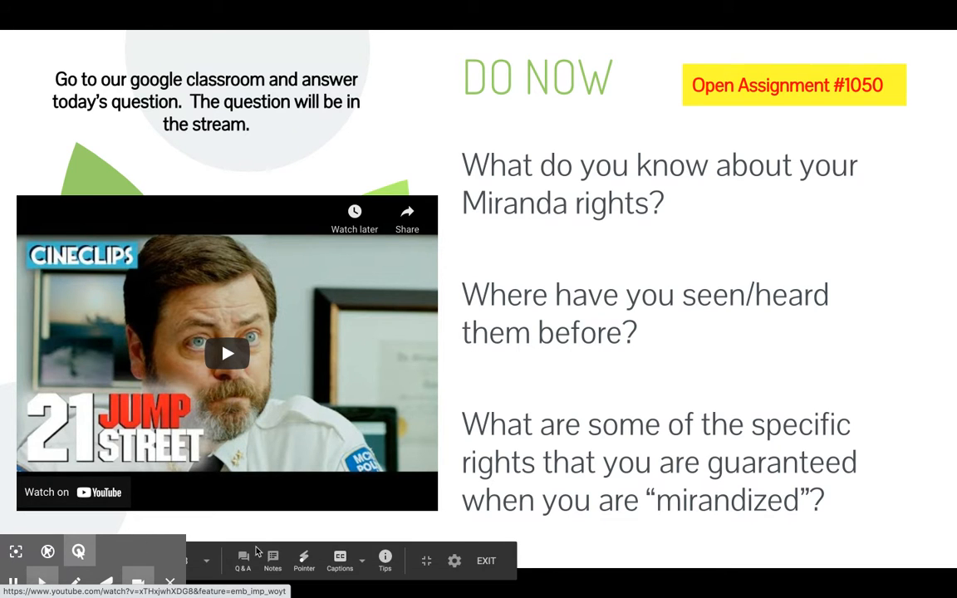
pyautogui.click(226, 352)
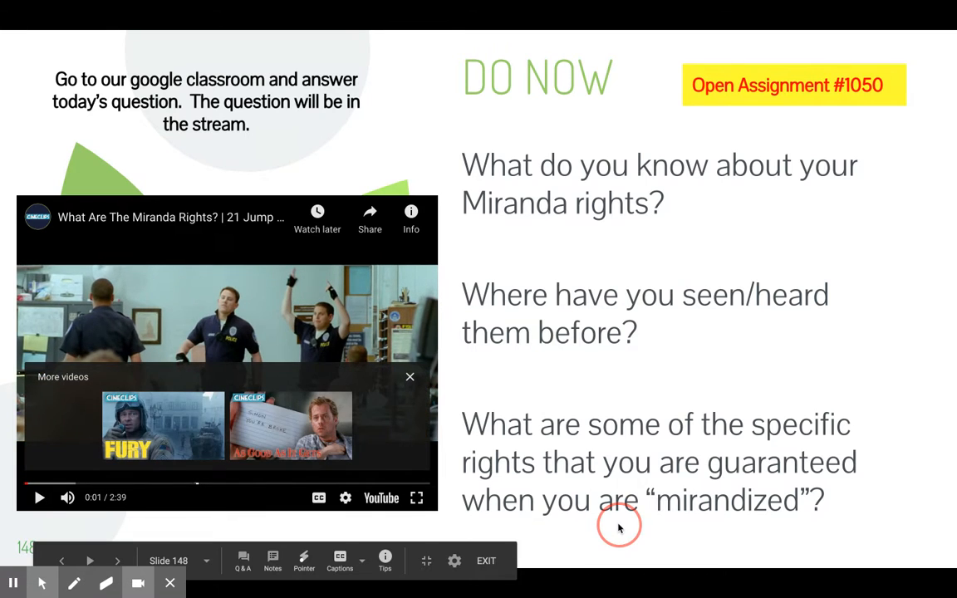
pyautogui.click(117, 560)
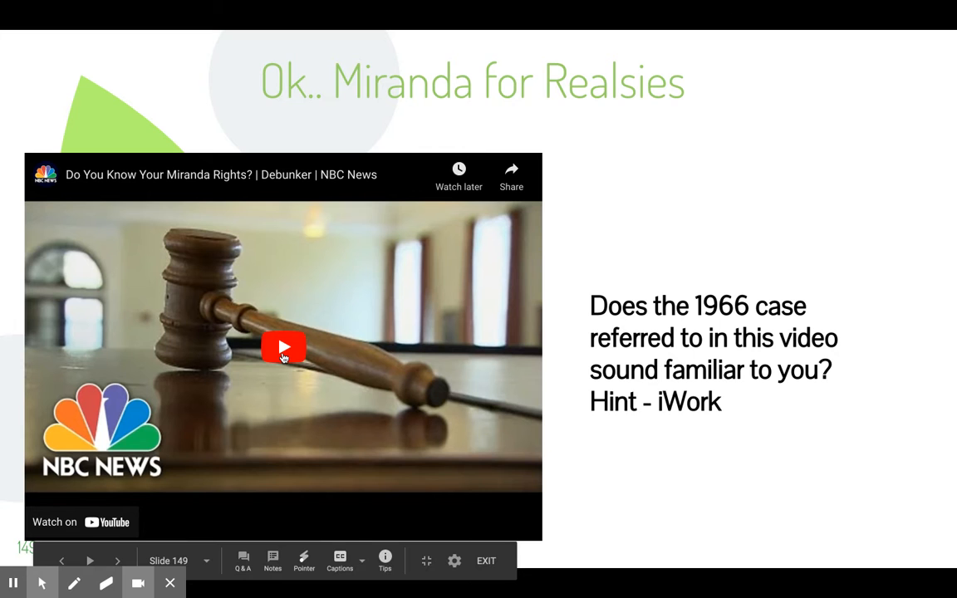
# Play the NBC News Miranda rights video, then advance to the Housekeeping slide.
pyautogui.click(283, 348)
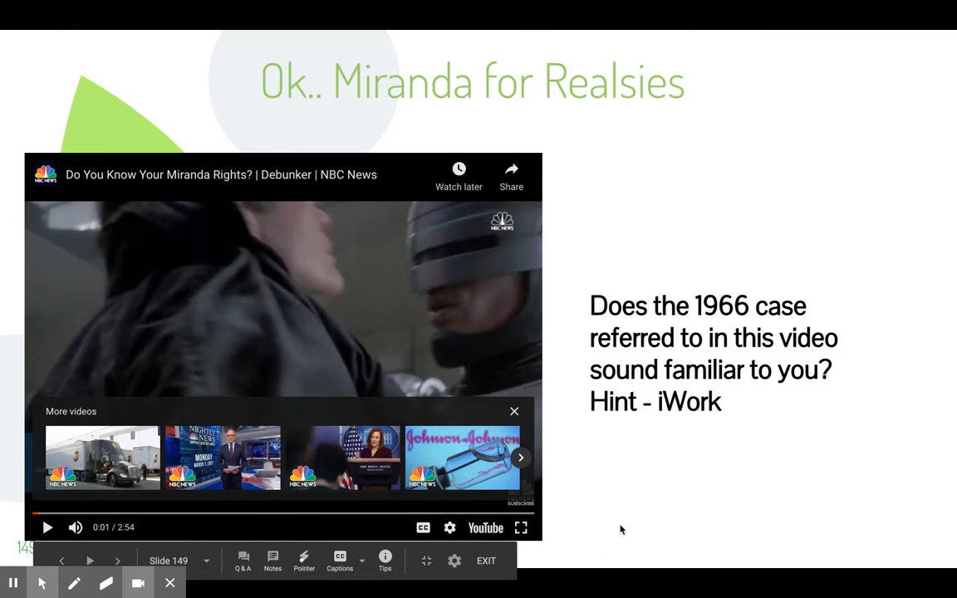
pyautogui.click(117, 562)
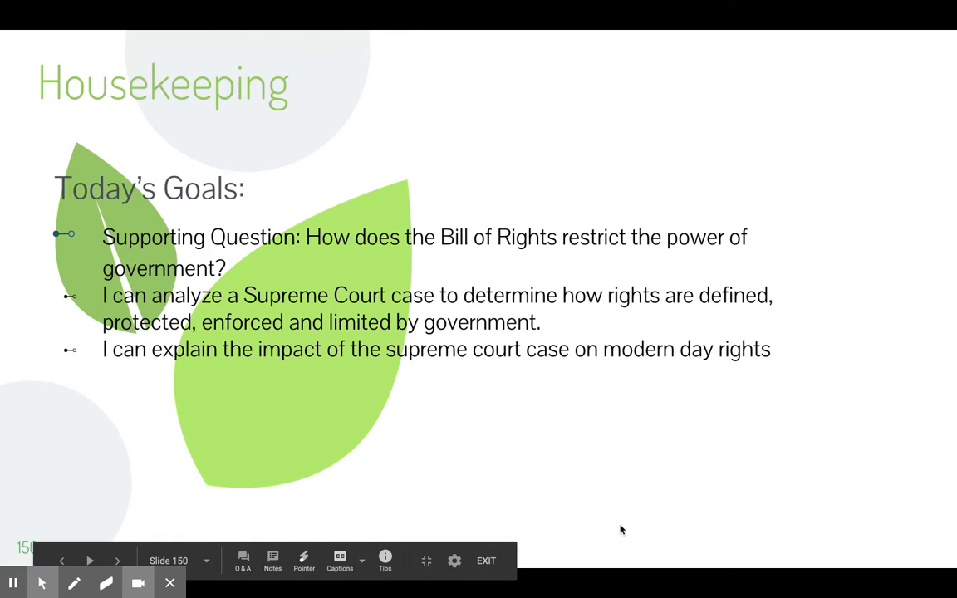
pyautogui.moveTo(622, 529)
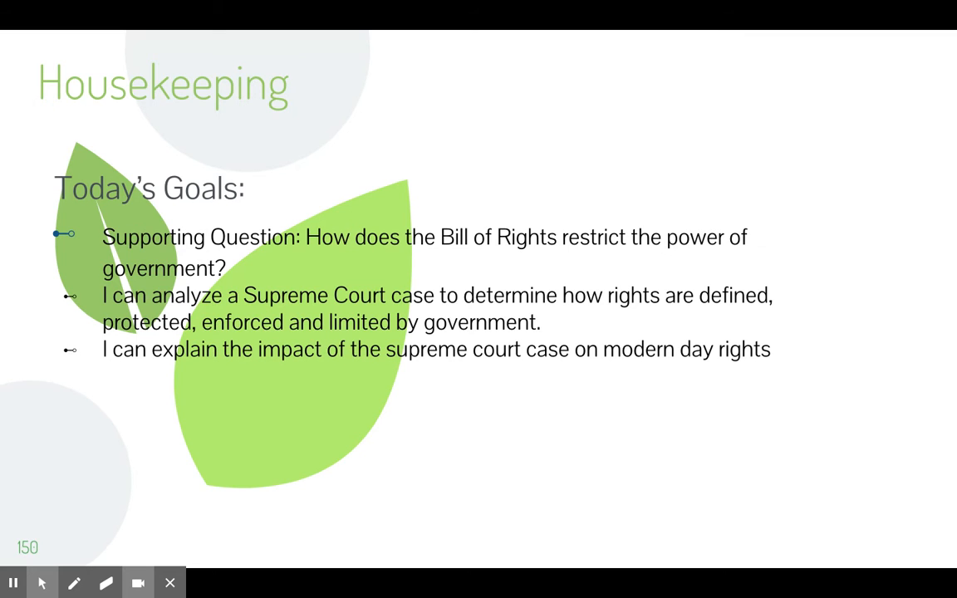
pyautogui.moveTo(623, 529)
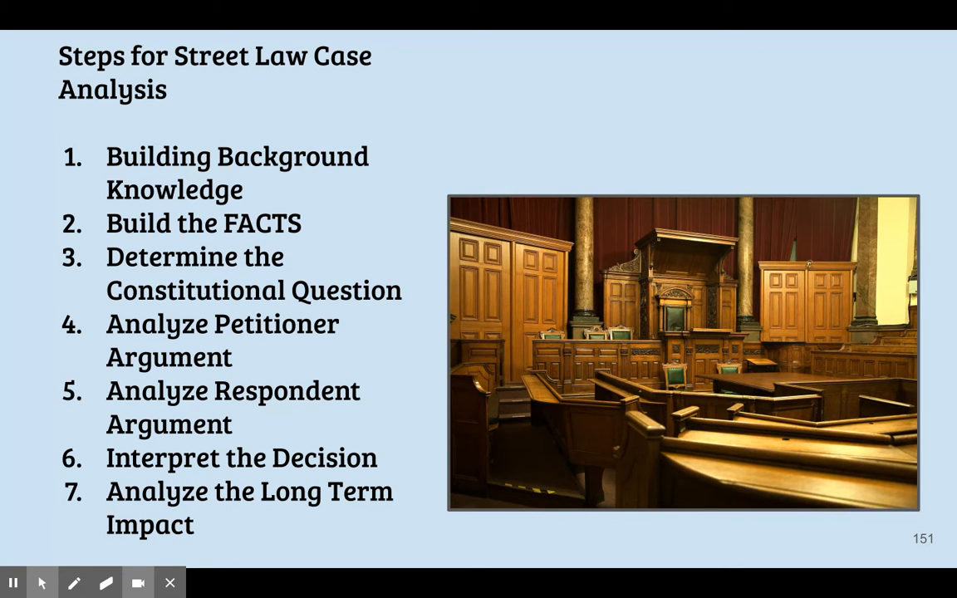
pyautogui.moveTo(593, 561)
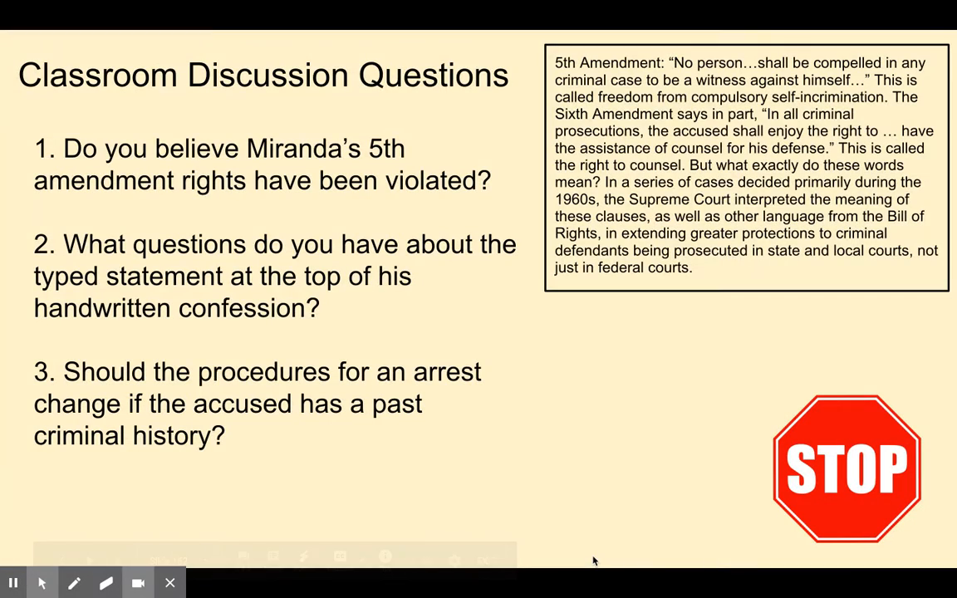
# Exit the slideshow and switch to the 5th/6th Amendment Miranda V. Arizona deck.
pyautogui.press('Escape')
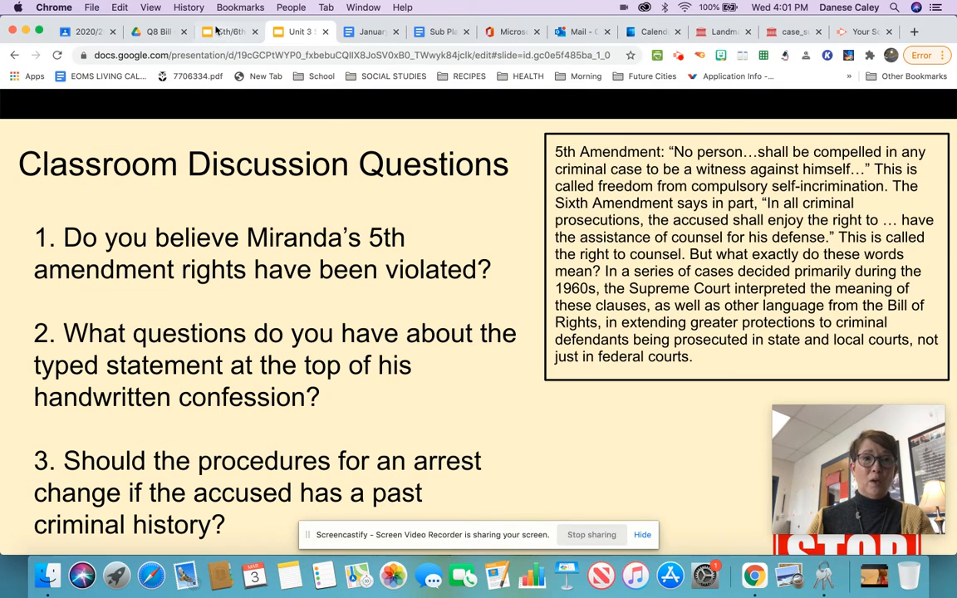
pyautogui.click(225, 32)
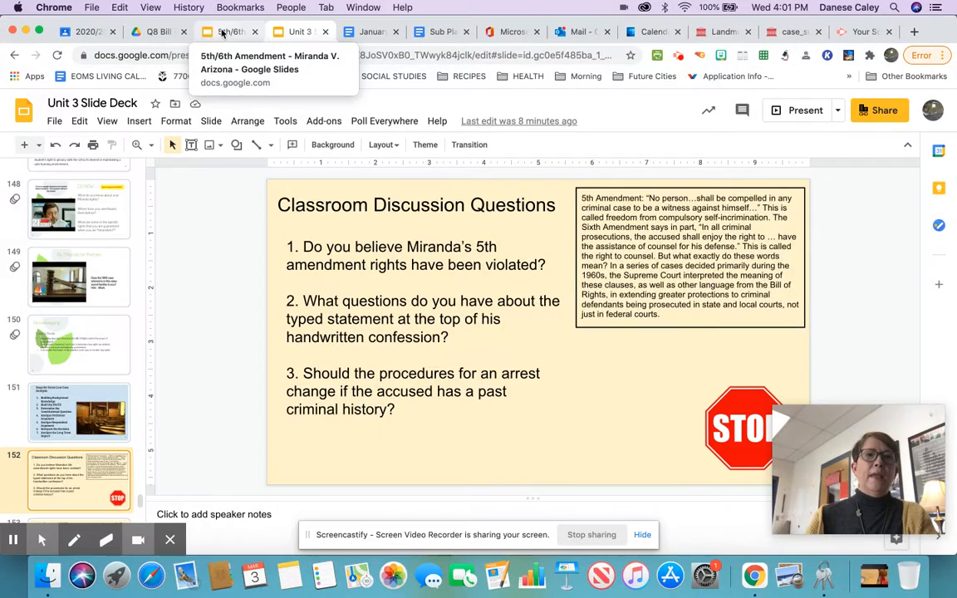
pyautogui.moveTo(225, 33)
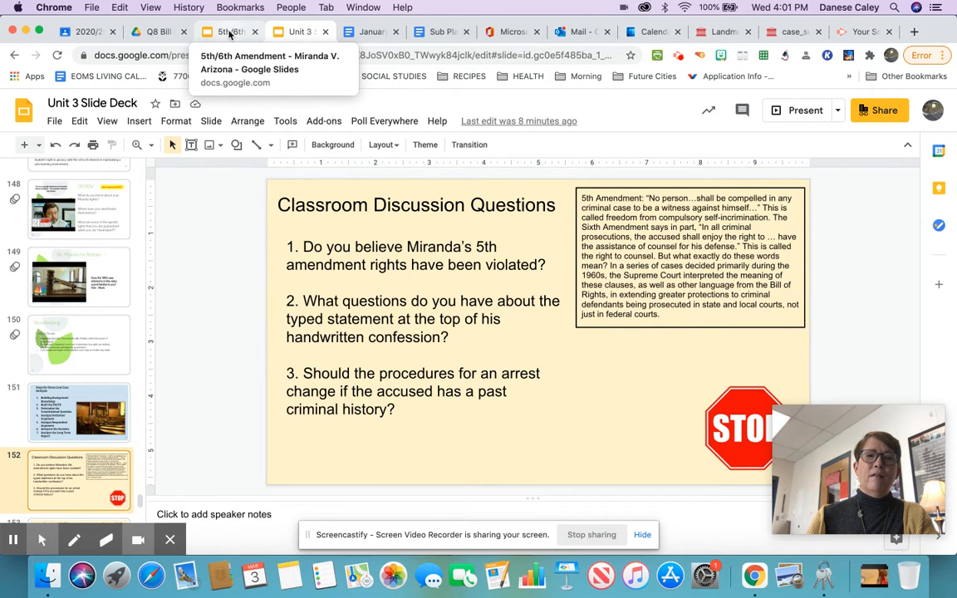
pyautogui.click(229, 32)
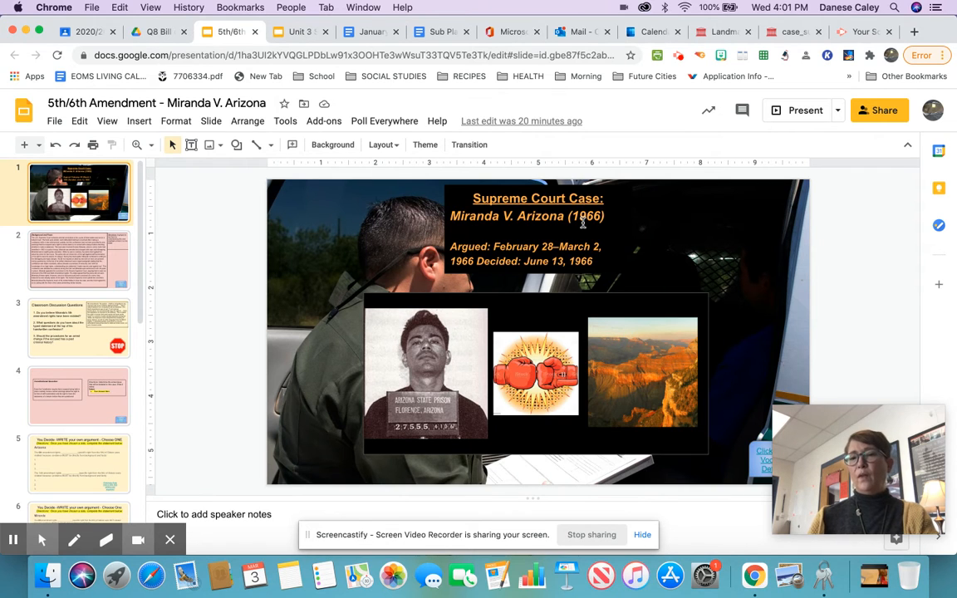
pyautogui.moveTo(588, 239)
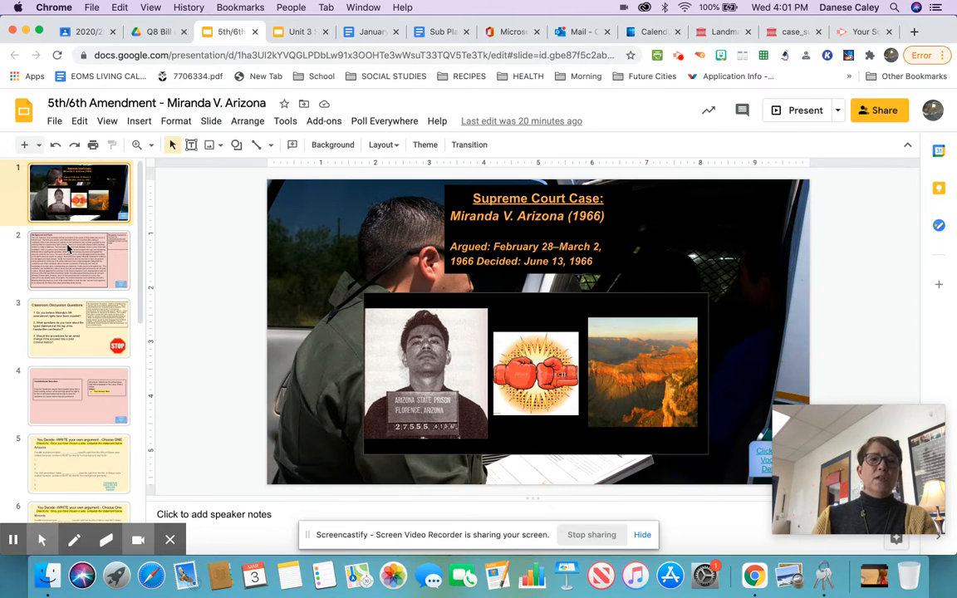
# Open slide 2, Background and Facts, in the Miranda V. Arizona deck.
pyautogui.click(80, 259)
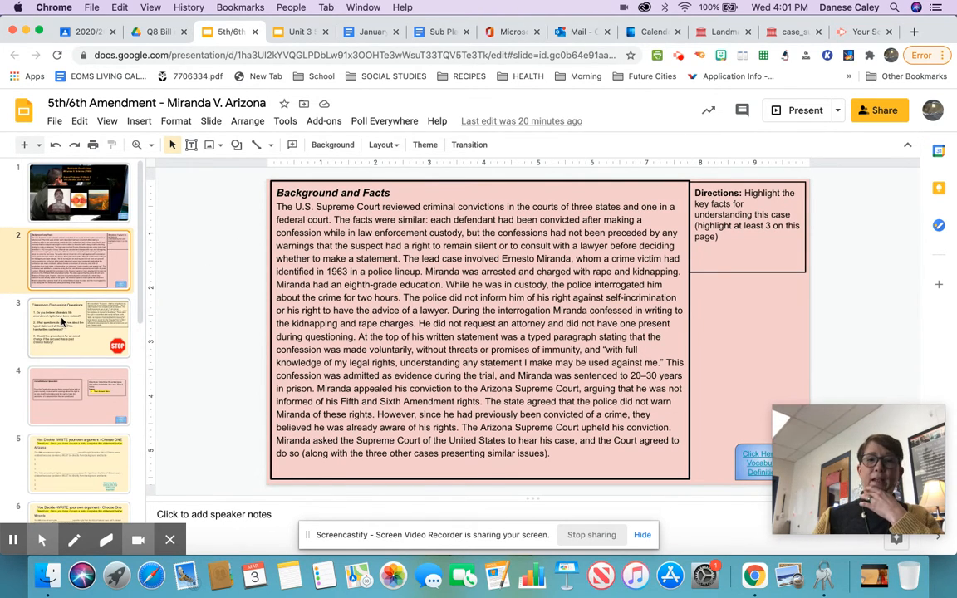
# Flip between the Background and Facts and Classroom Discussion Questions slides, ending on Background and Facts.
pyautogui.click(80, 325)
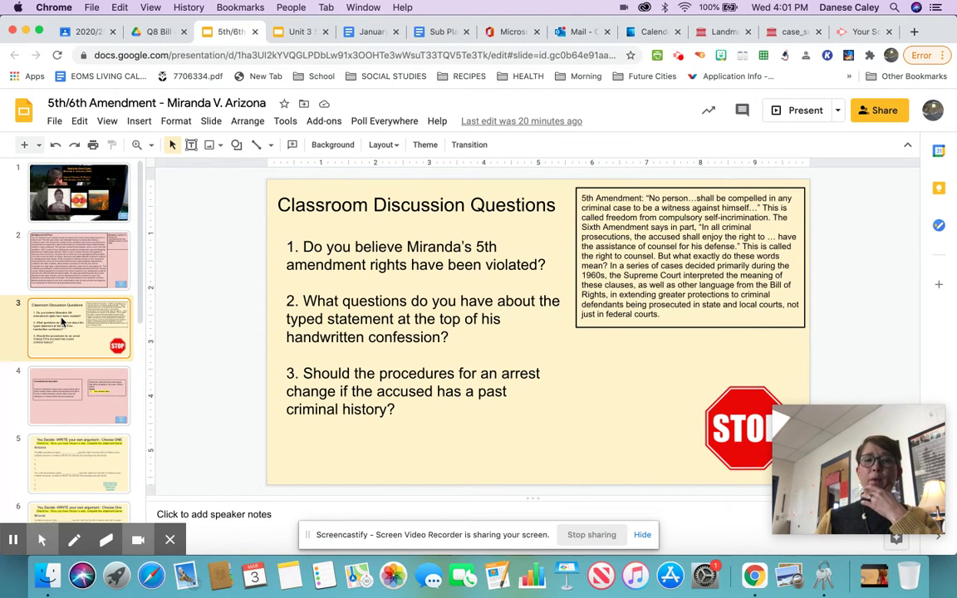
pyautogui.click(79, 259)
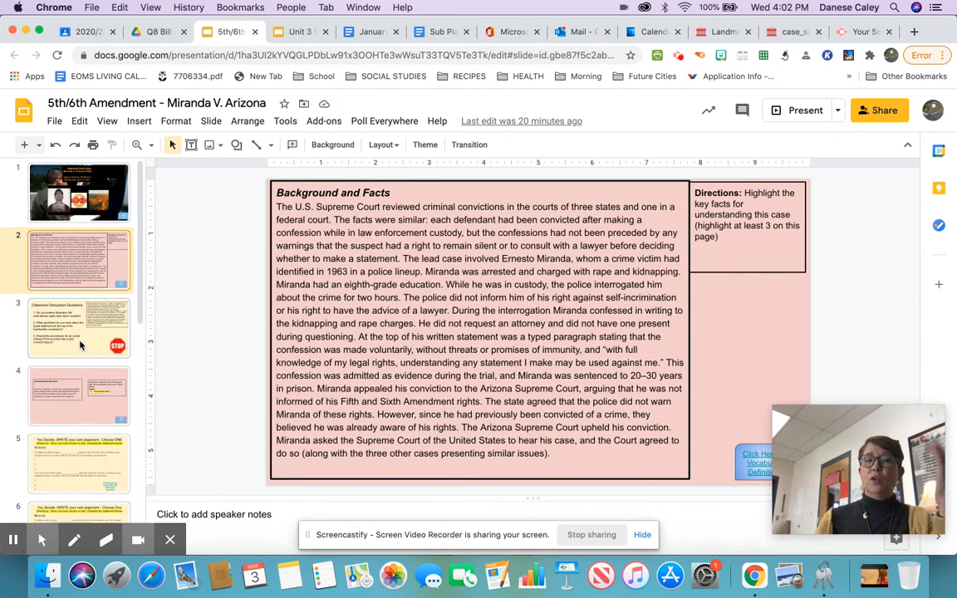
pyautogui.click(80, 329)
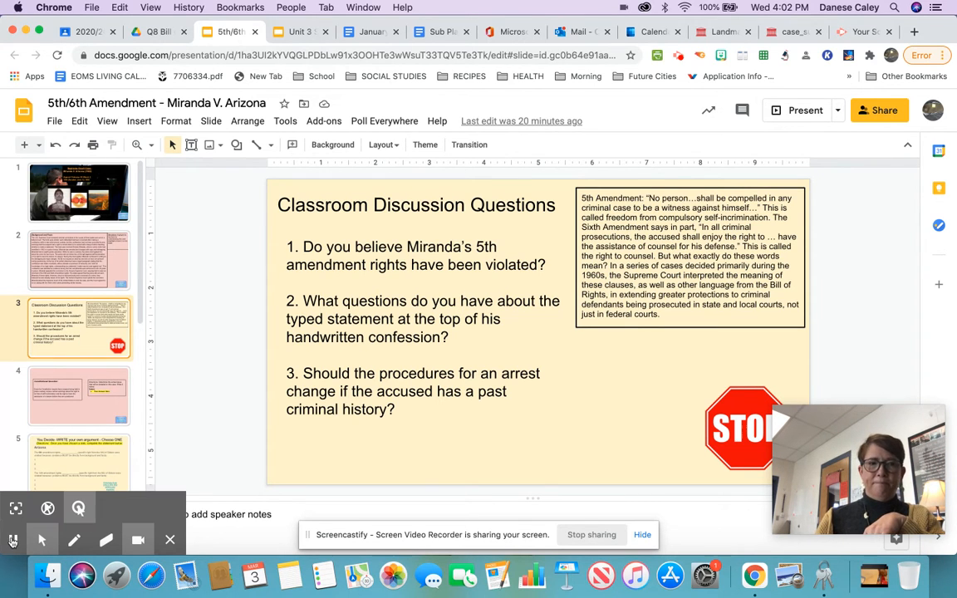
pyautogui.click(79, 259)
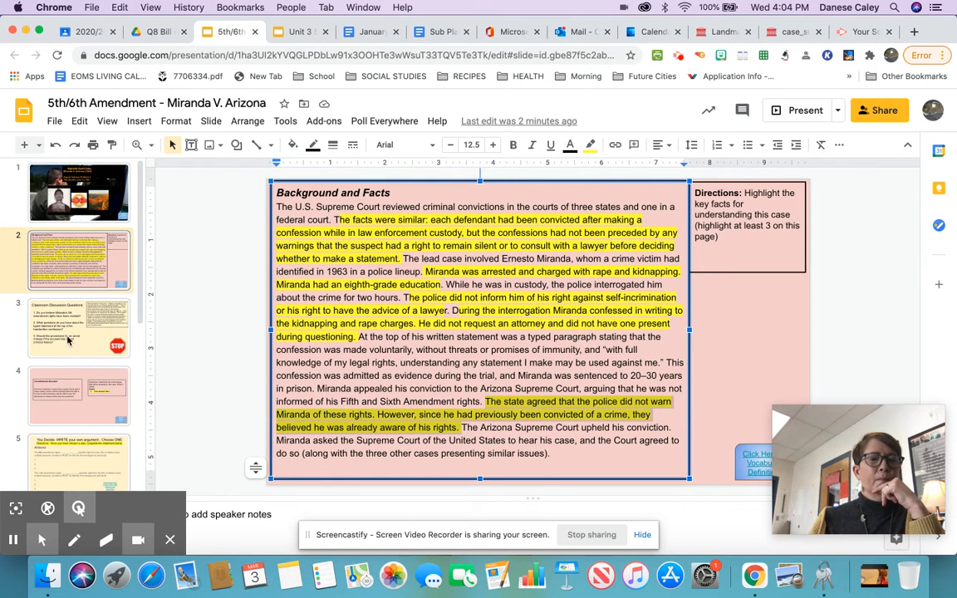
# Open slide 3, Classroom Discussion Questions, to review the three questions.
pyautogui.click(80, 325)
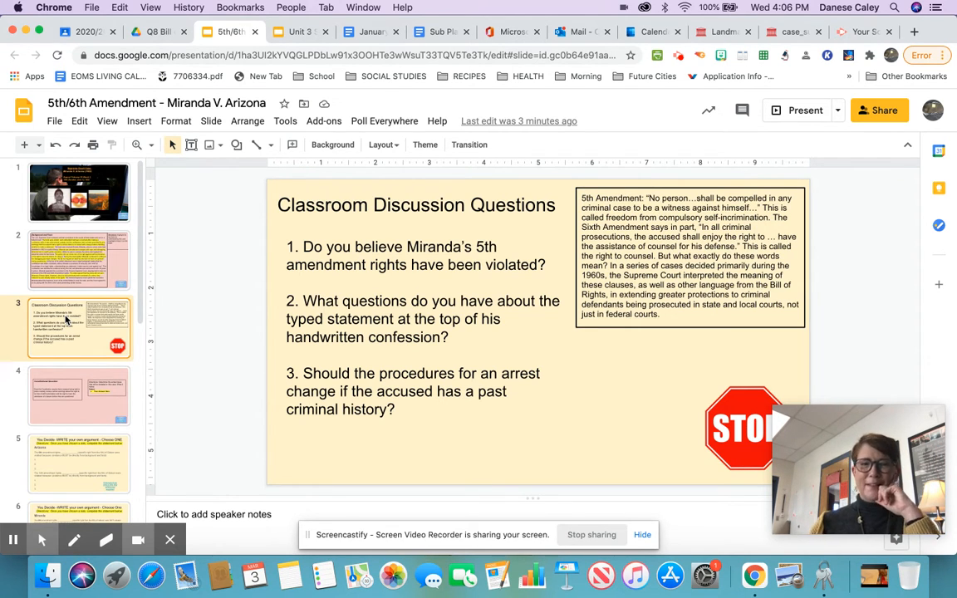
# Open slide 4, the Constitutional Question slide with its Issue prompt.
pyautogui.click(79, 395)
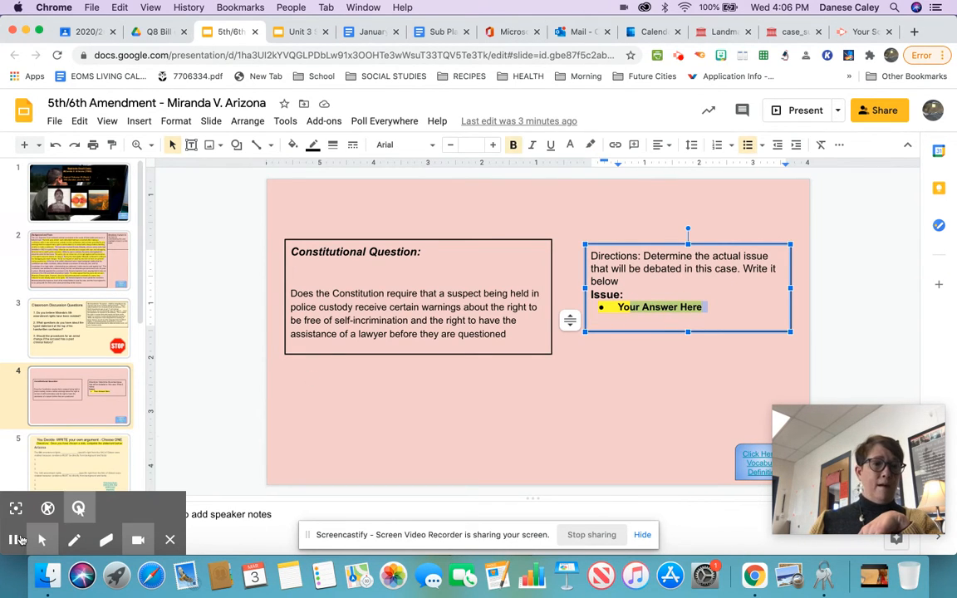
# Write the Issue as whether Miranda's 5th and 6th amendment rights were violated.
pyautogui.write("Were Miranda's  5th amendment right to not testify against himself and or his 6th amendment right to an attorney violated?")
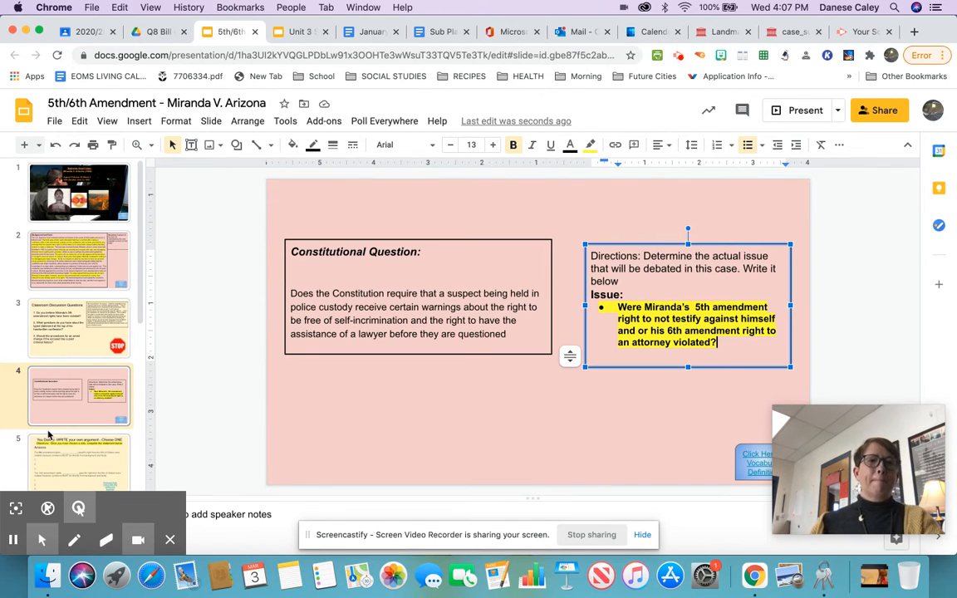
pyautogui.scroll(-3)
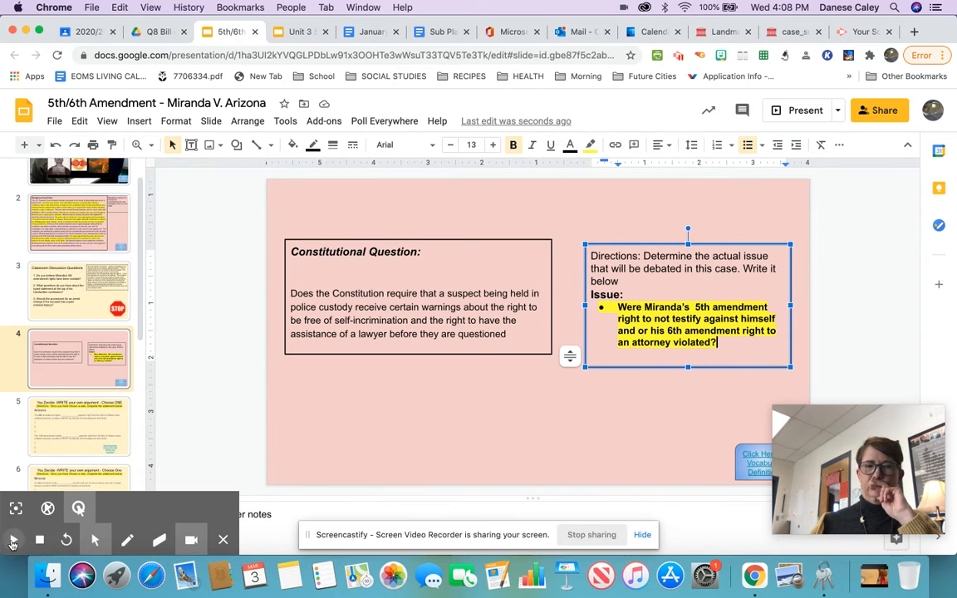
# Show slide 6, 'You Decide - WRITE your own argument' about Miranda.
pyautogui.click(80, 425)
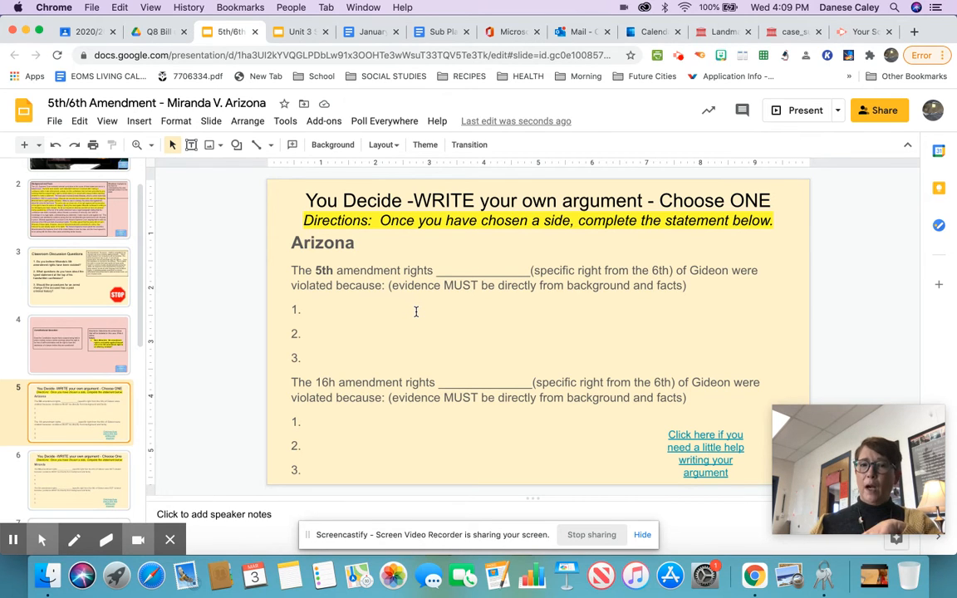
pyautogui.moveTo(628, 145)
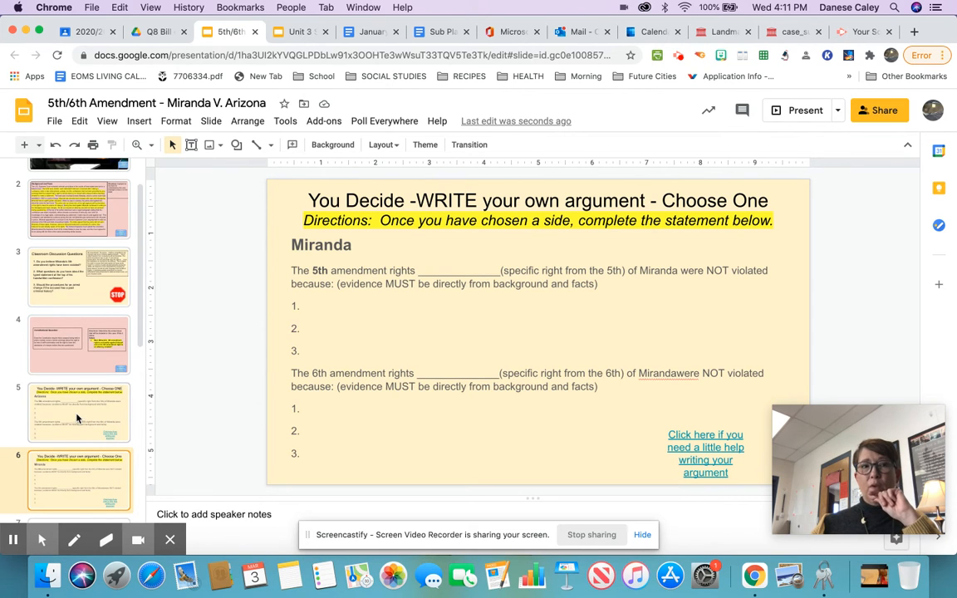
# Revisit the Background and Facts and Discussion Questions slides, then show the 'Share your Thinking' discussion slide.
pyautogui.click(79, 209)
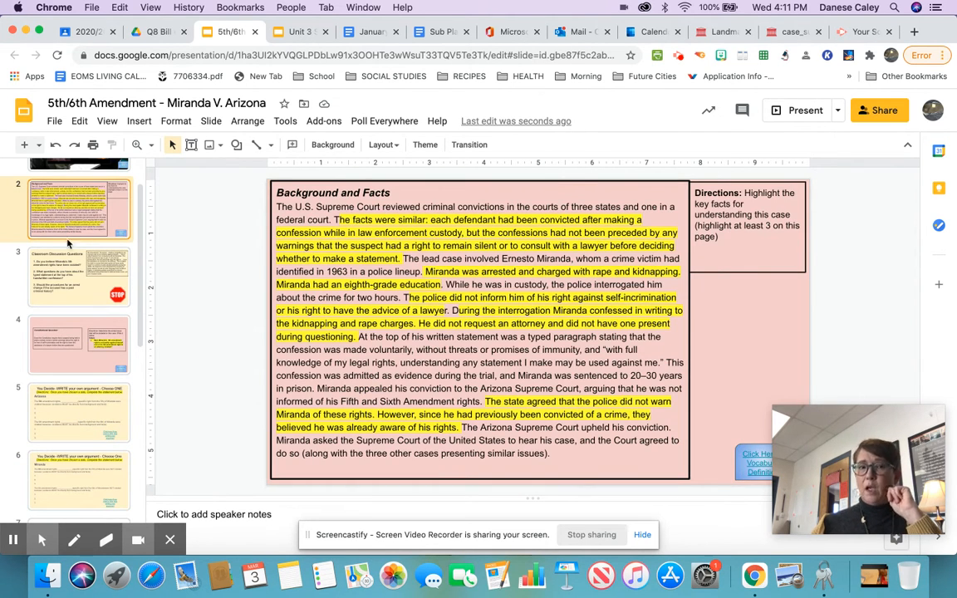
pyautogui.click(80, 276)
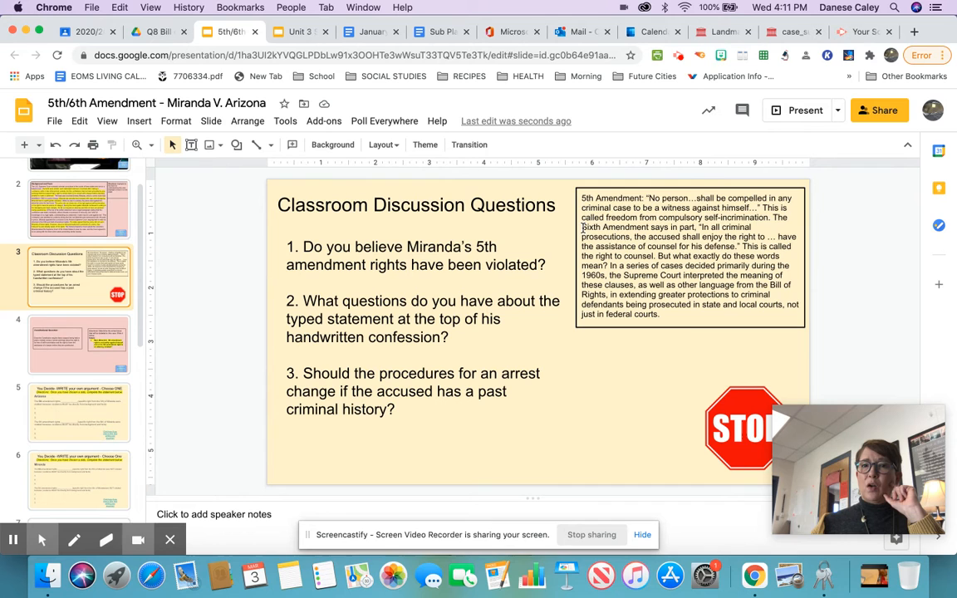
pyautogui.click(689, 258)
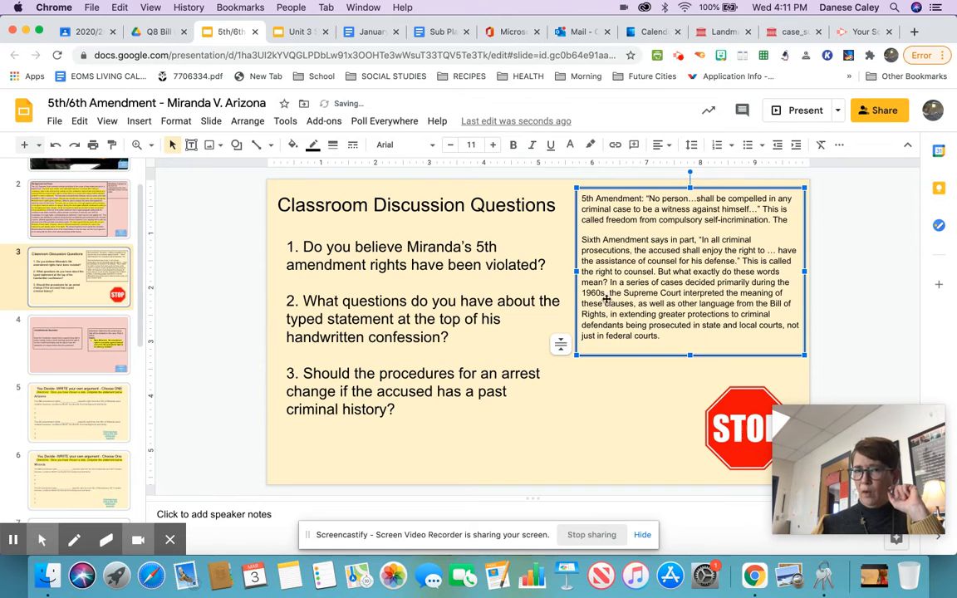
pyautogui.click(80, 412)
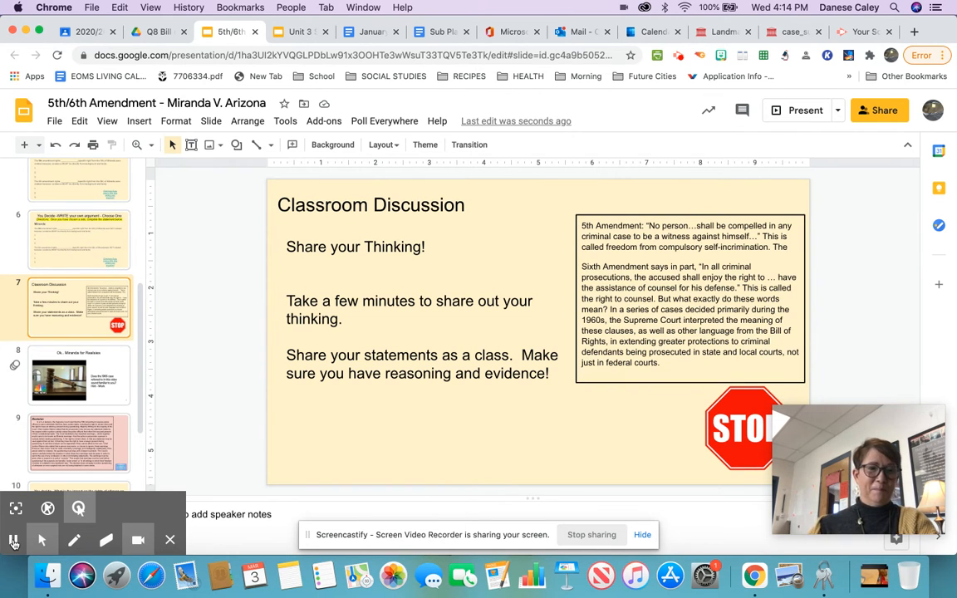
# Show slide 8, 'Ok.. Miranda for Realsies' with the NBC News video.
pyautogui.click(80, 376)
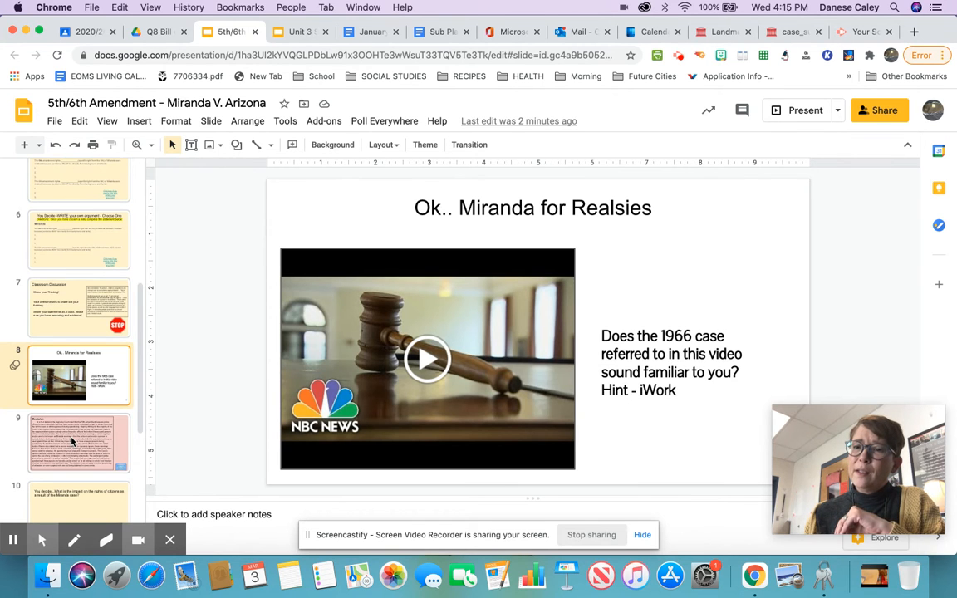
# Show slide 9, the Decision reading on the 5–4 Supreme Court ruling.
pyautogui.click(79, 442)
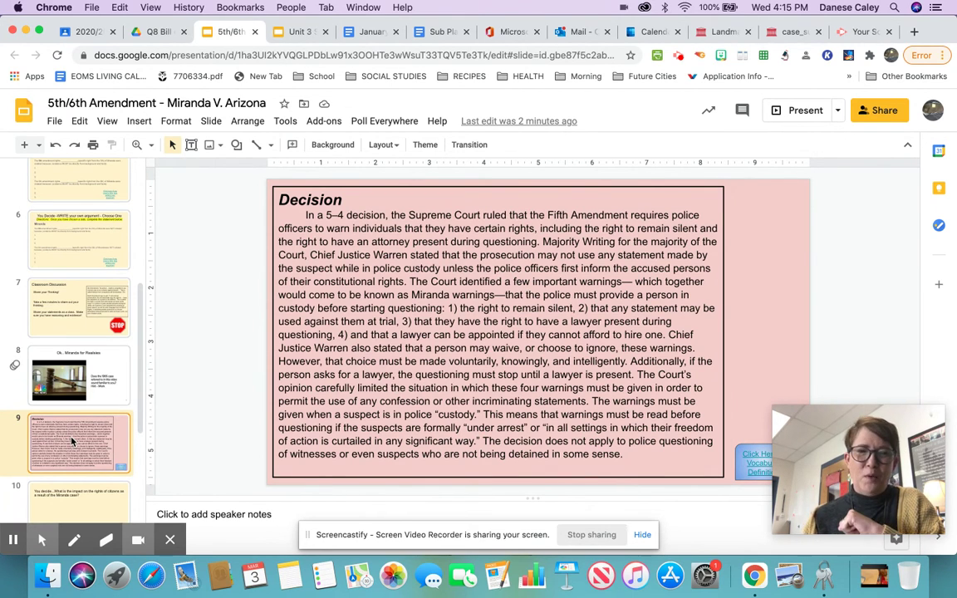
# Show slide 10 asking the impact of the Miranda case on citizens' rights.
pyautogui.click(14, 538)
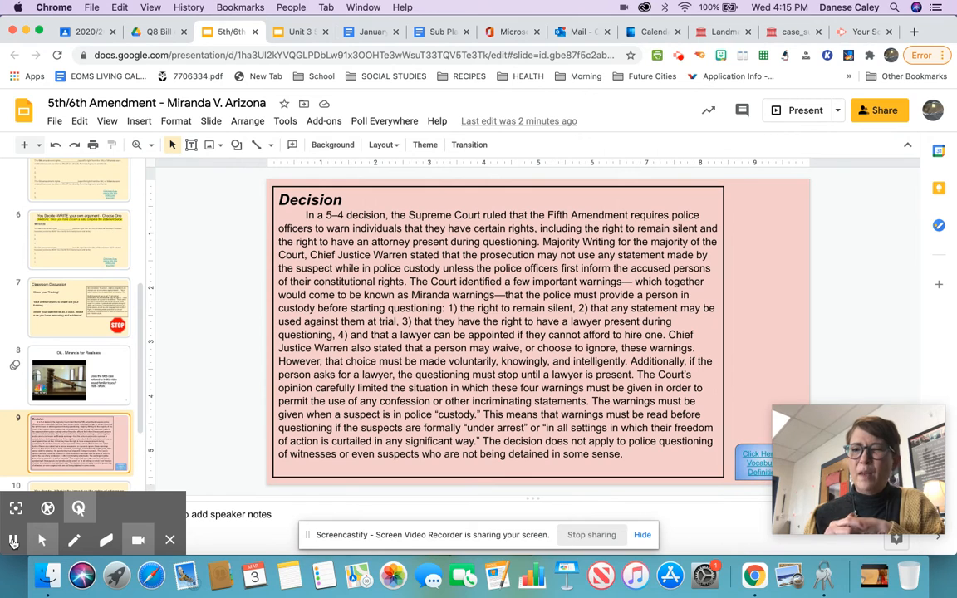
pyautogui.click(80, 341)
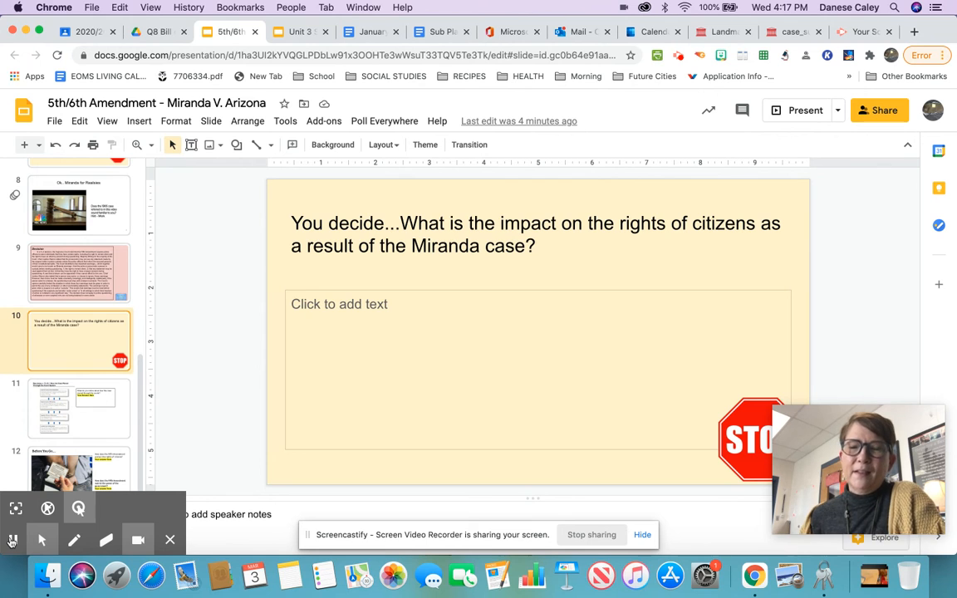
pyautogui.moveTo(93, 409)
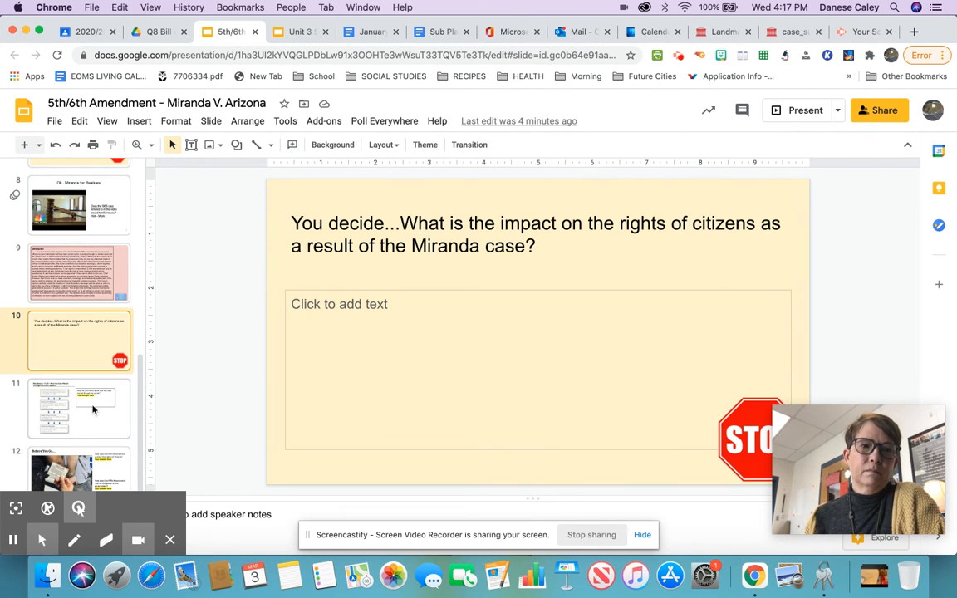
# Pass the New Jersey v. T.L.O. court-path slide and show slide 12, 'Before You Go' exit questions.
pyautogui.click(79, 407)
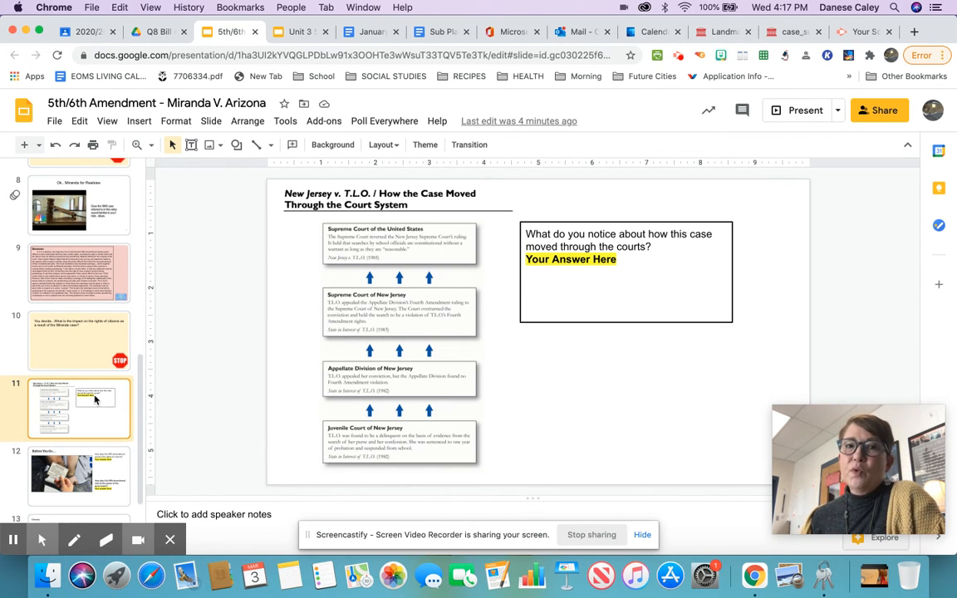
pyautogui.moveTo(368, 259)
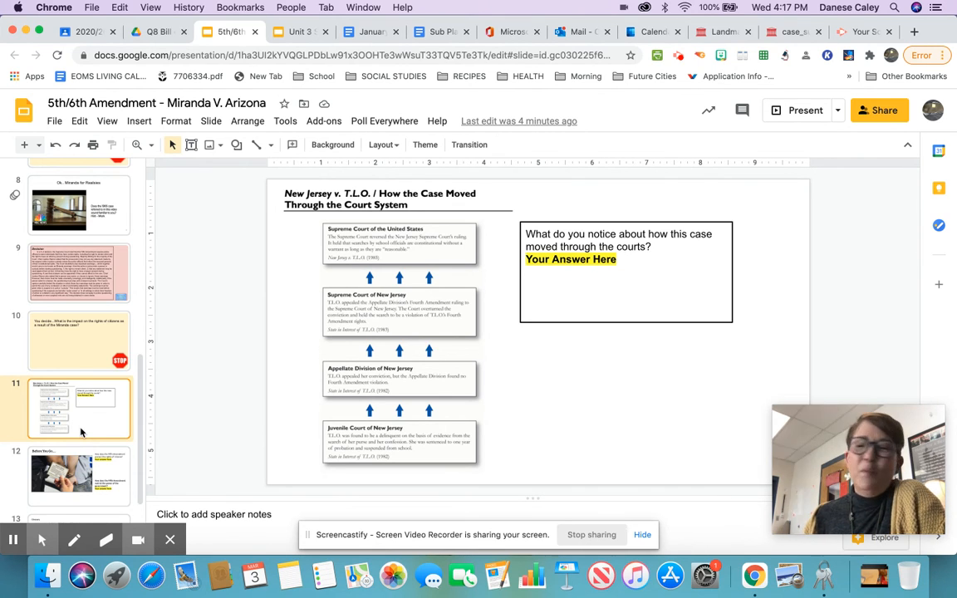
pyautogui.moveTo(86, 468)
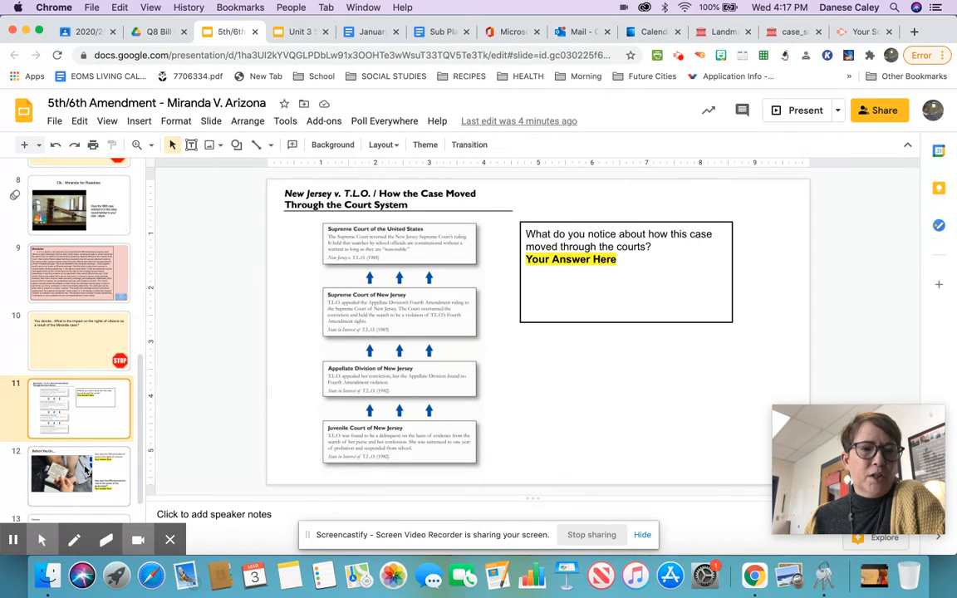
pyautogui.click(80, 475)
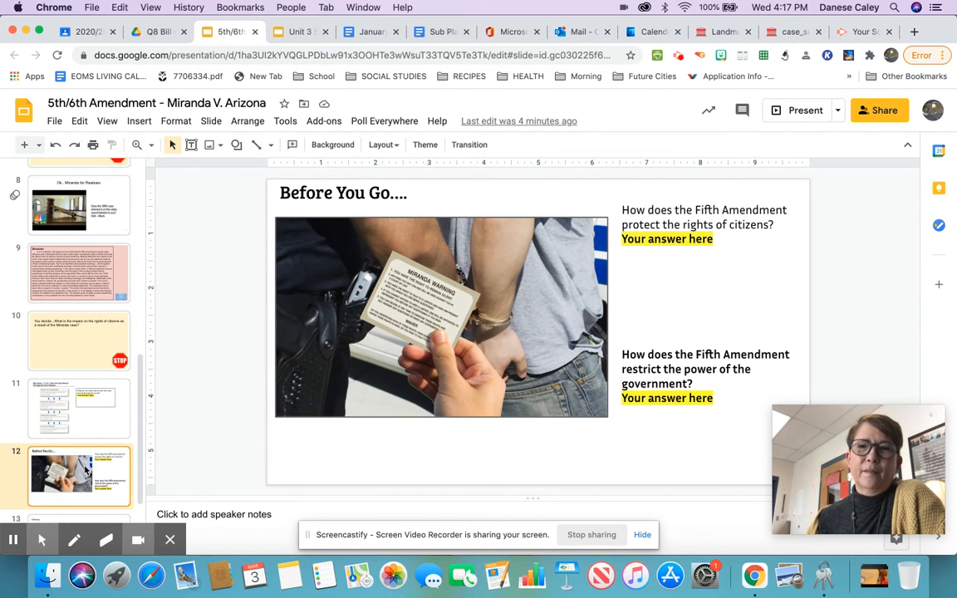